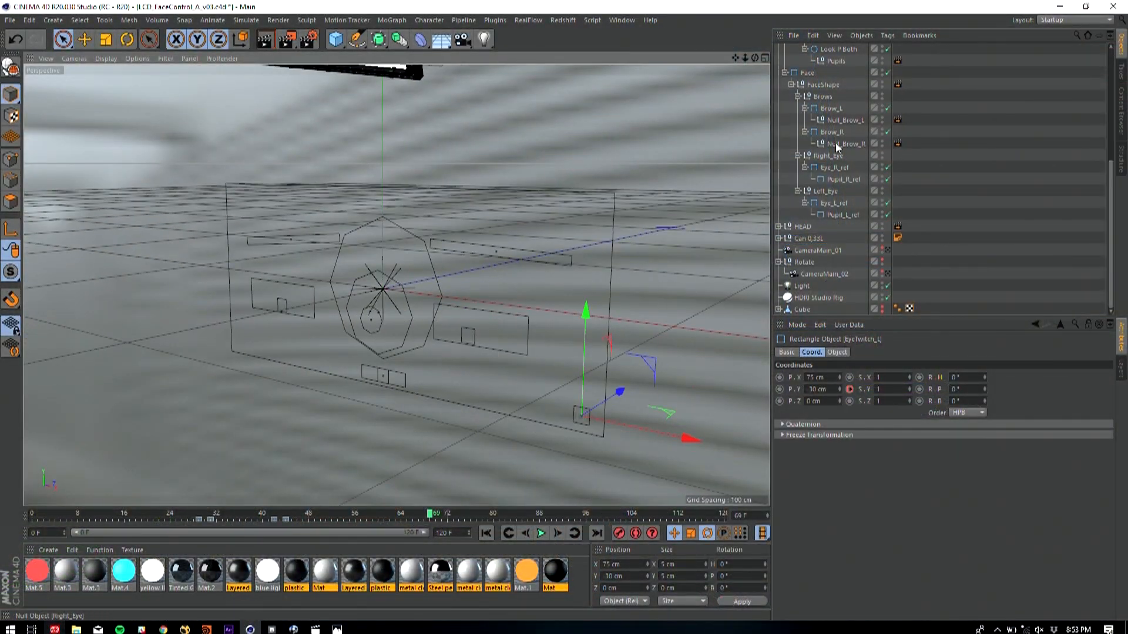
Select Brow_R with Null_Brow_R in the Object Manager to show its coordinates
left_click(831, 132)
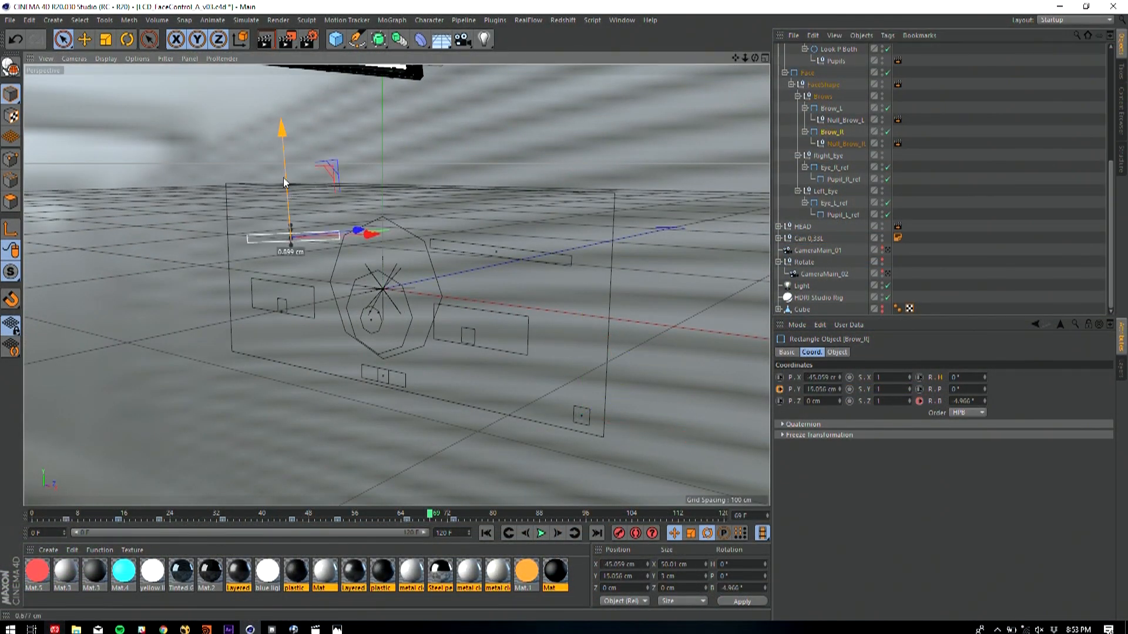